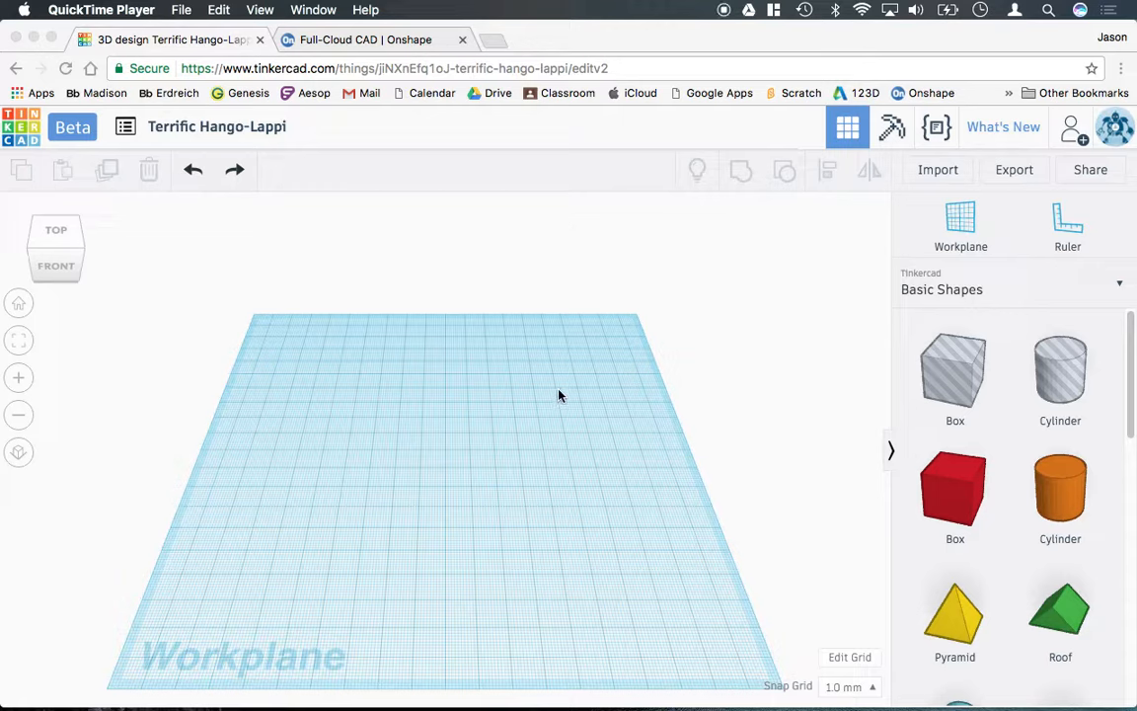
mouse_move(277, 288)
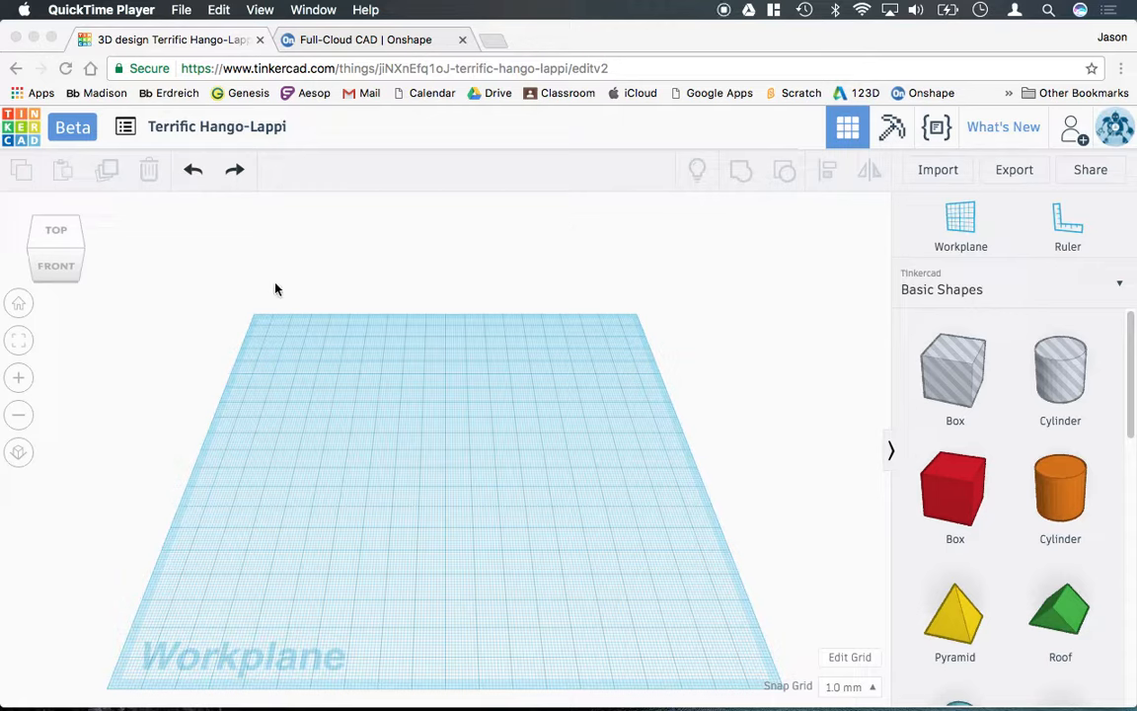
mouse_move(458, 365)
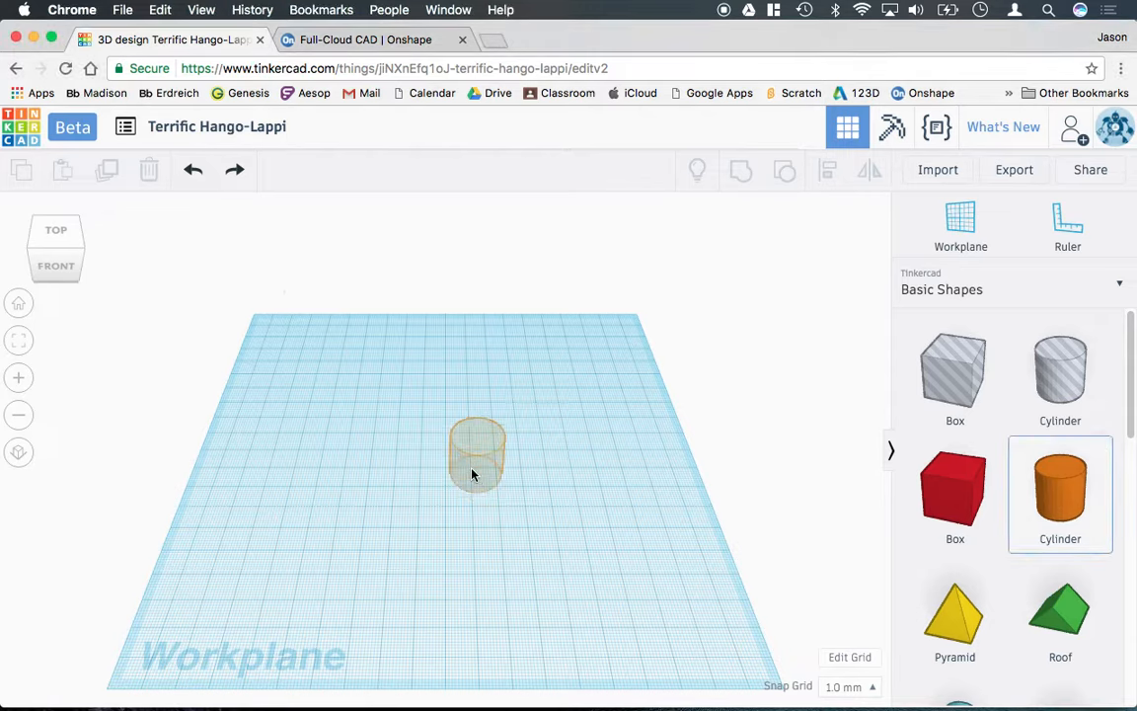
Step: Drop the base cylinder onto the workplane for the mug body
left_click(474, 469)
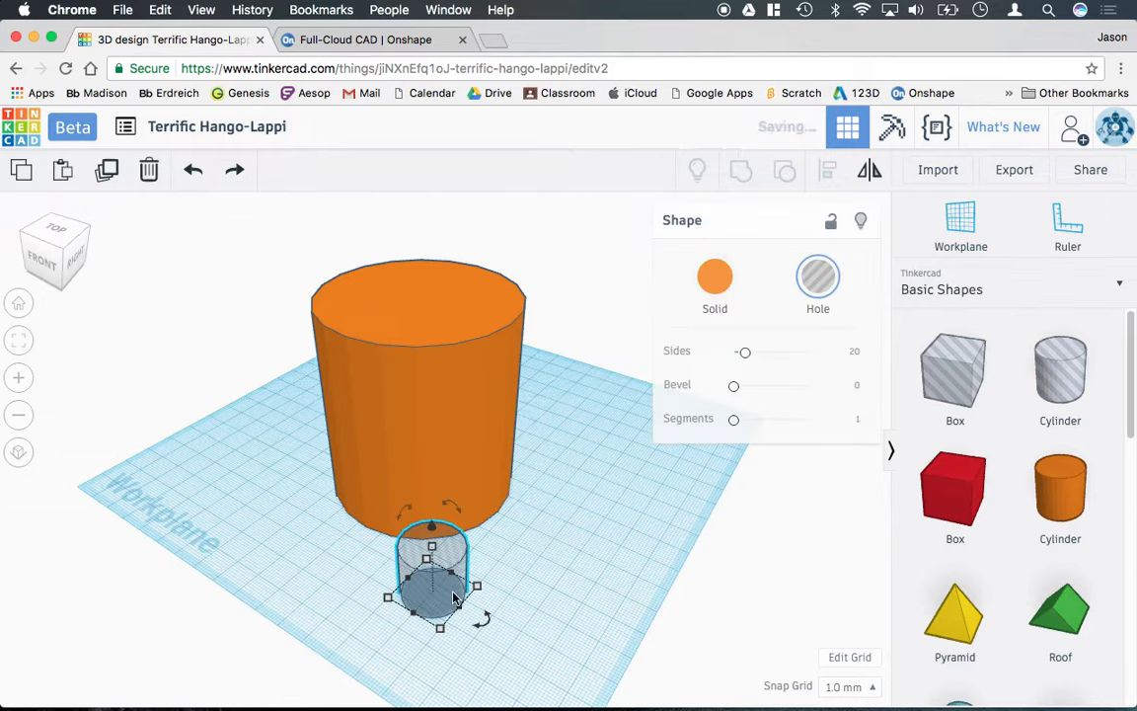
Step: Enlarge the hole cylinder to nearly the orange cylinder's size and select both shapes together
left_click(472, 590)
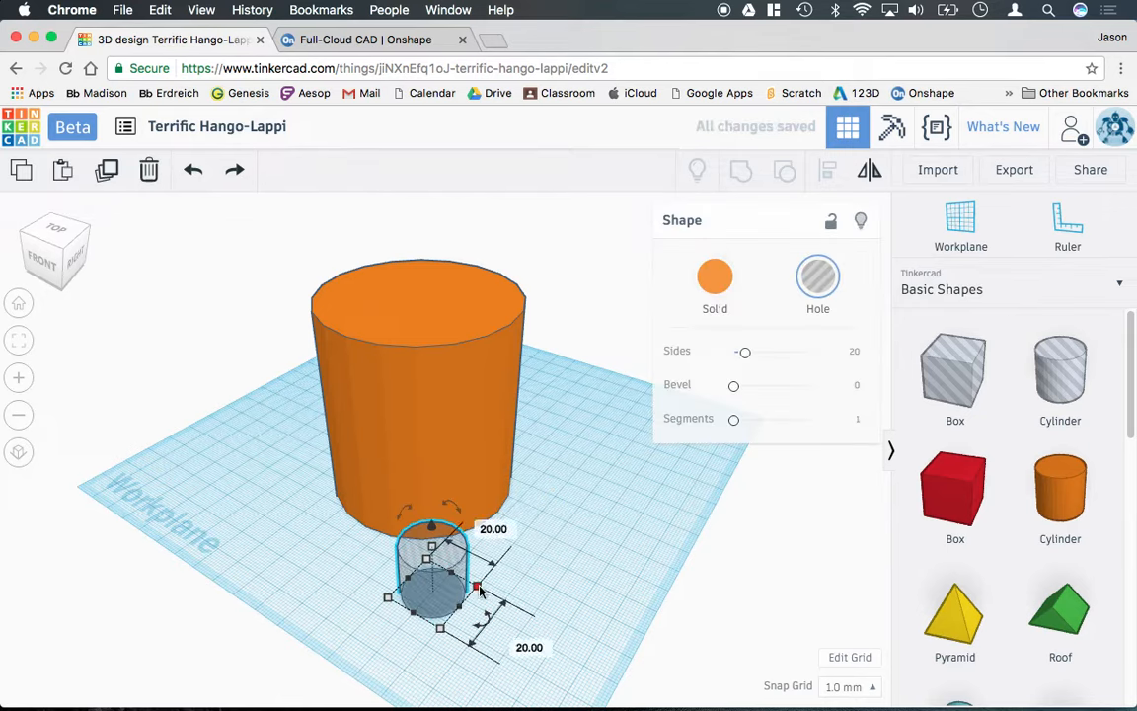
left_click_drag(477, 588, 557, 565)
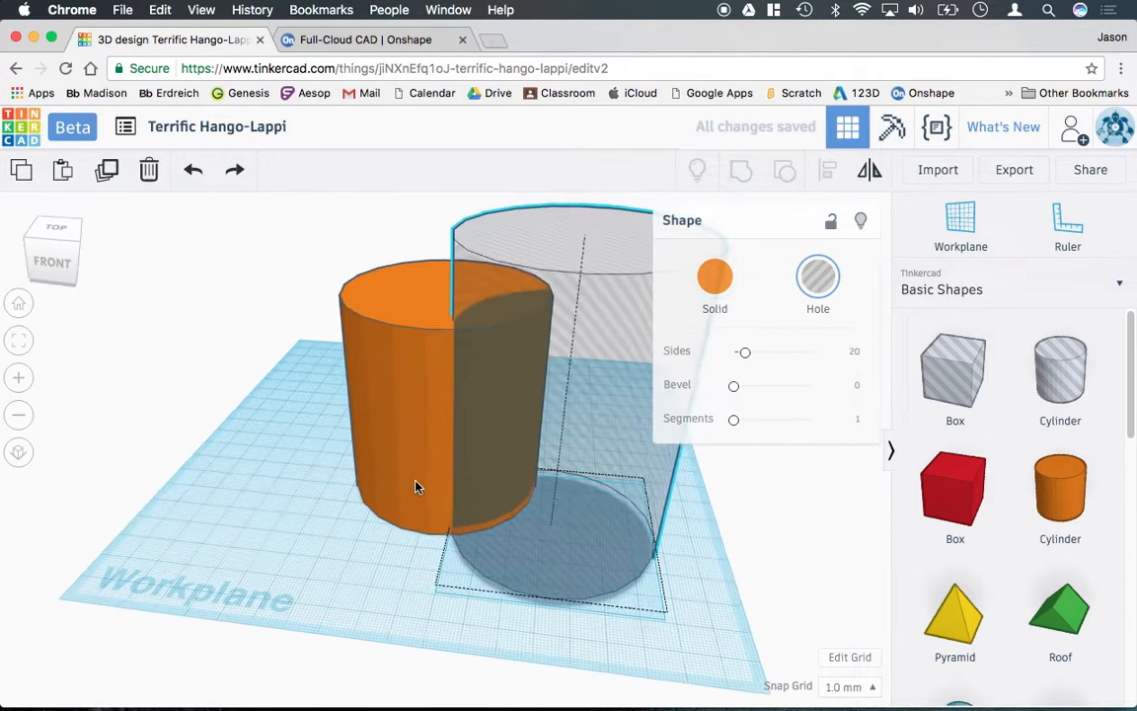
left_click(310, 308)
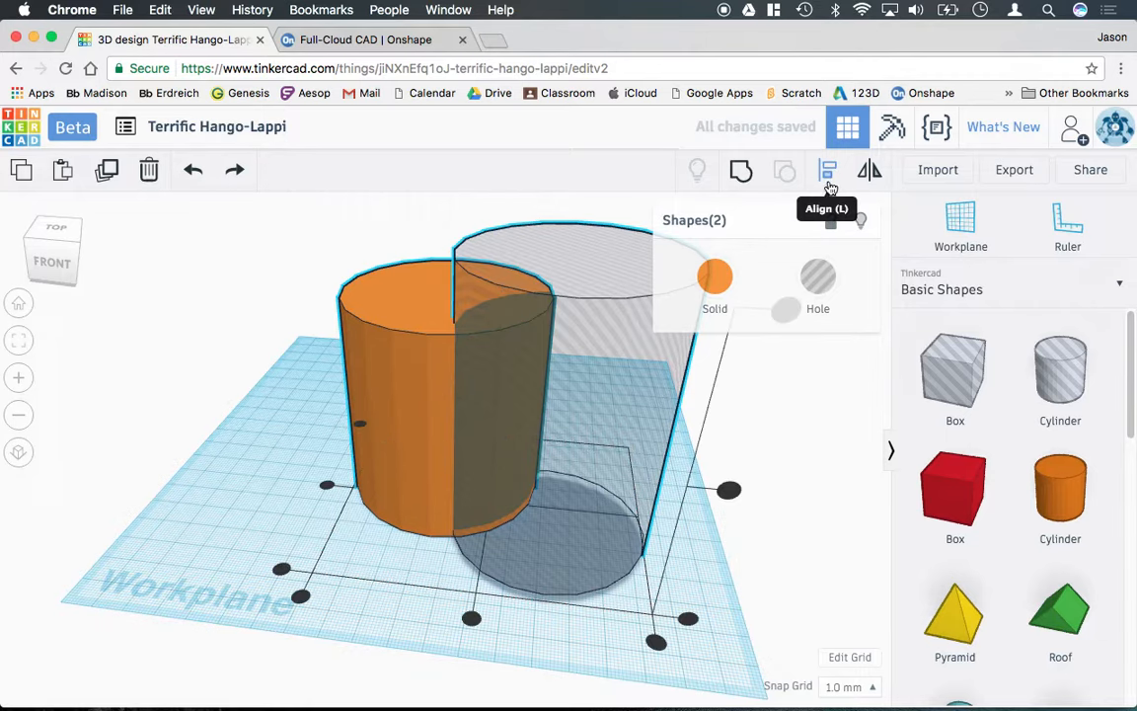
Step: Align the two cylinders so the hole sits centred inside the cup
left_click(827, 170)
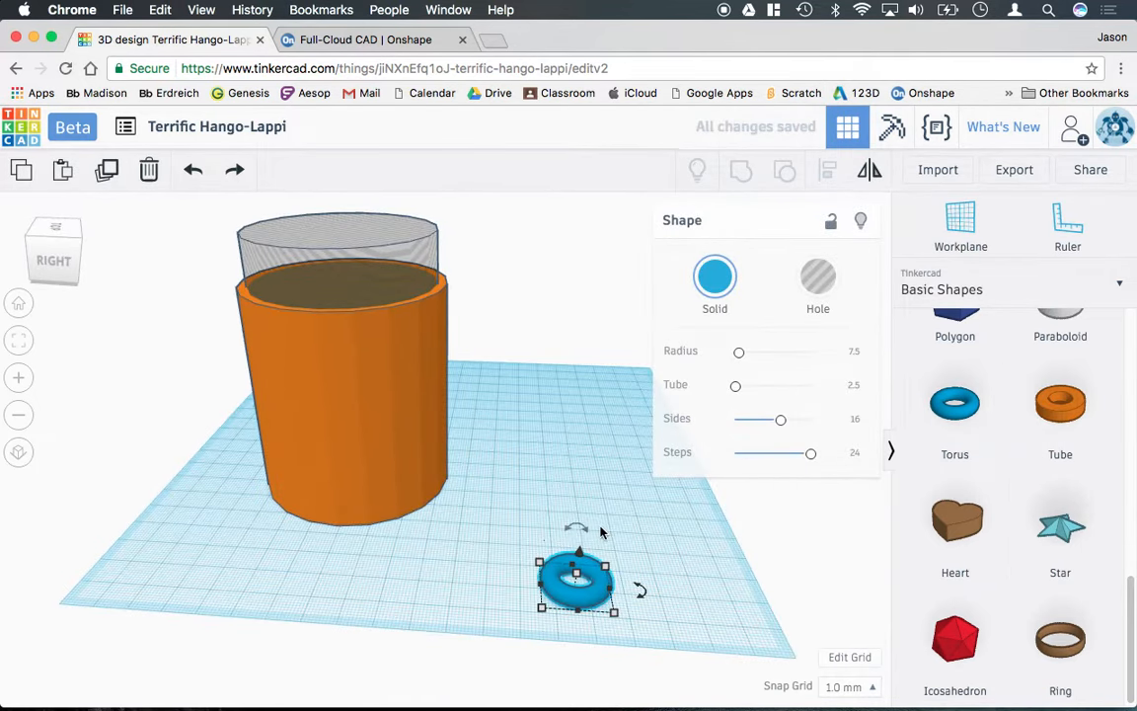
Step: Turn the torus upright 90°, move it beside the cup and raise it as a handle
left_click_drag(640, 588, 614, 588)
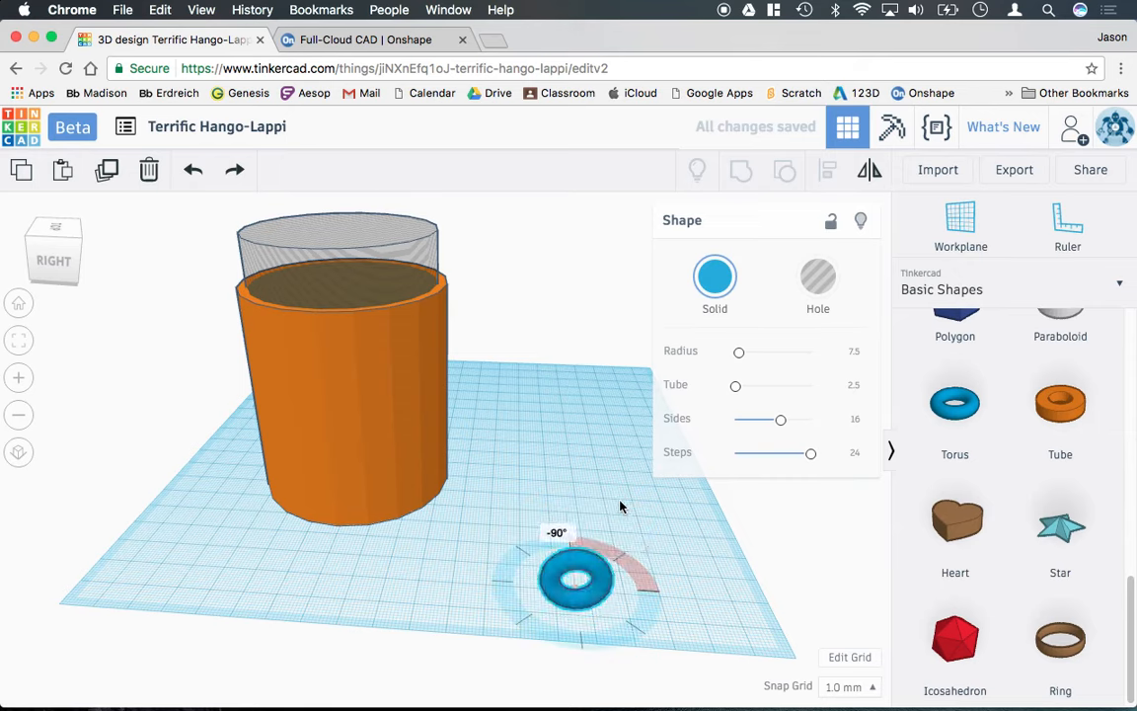
left_click_drag(576, 576, 472, 479)
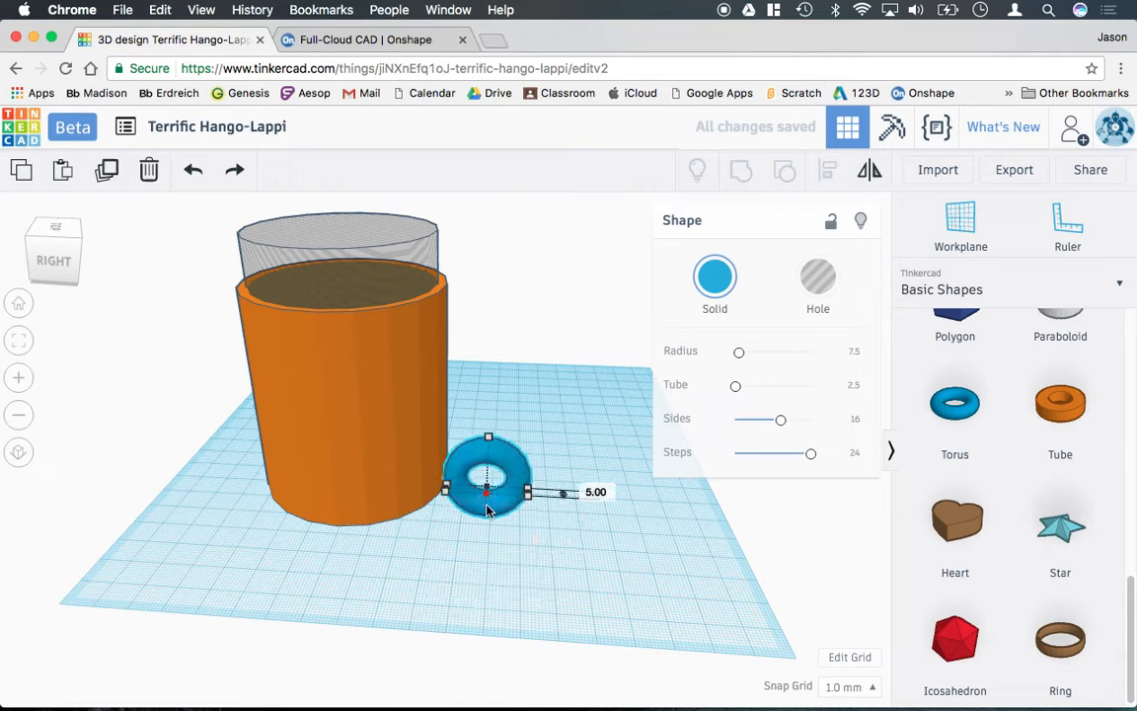
left_click_drag(486, 489, 489, 398)
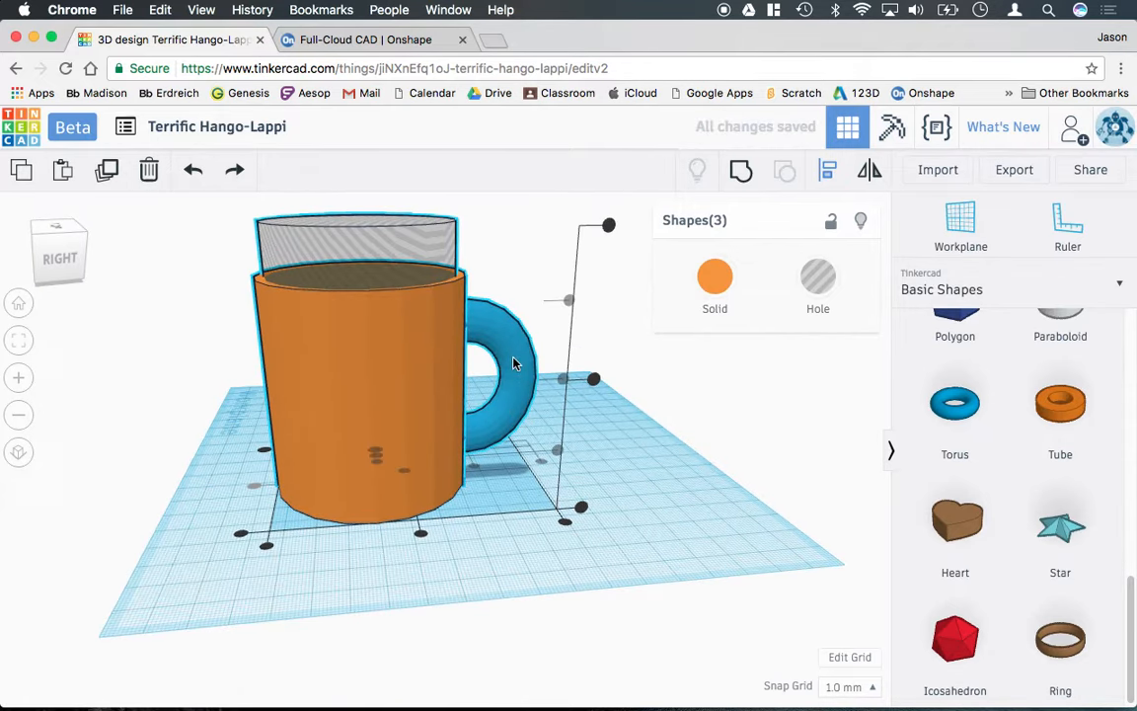
Step: Group the cup, hole and torus handle into one hollow mug
left_click(574, 561)
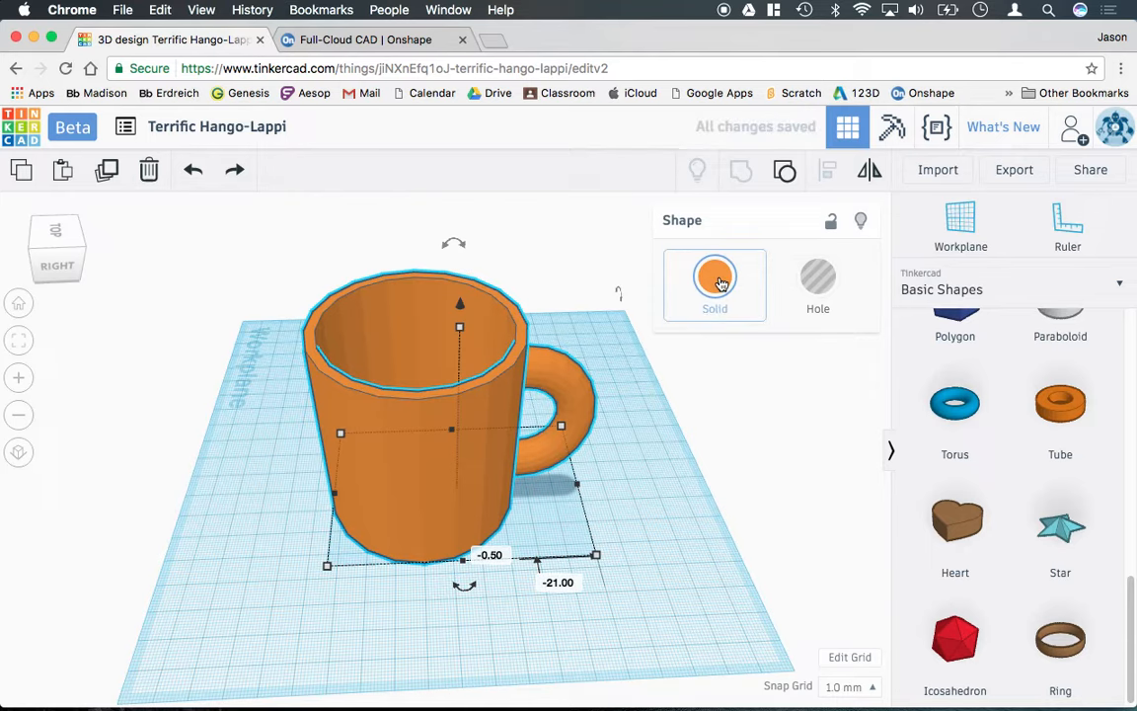
Step: Colour the mug red from the preset swatches
left_click(714, 276)
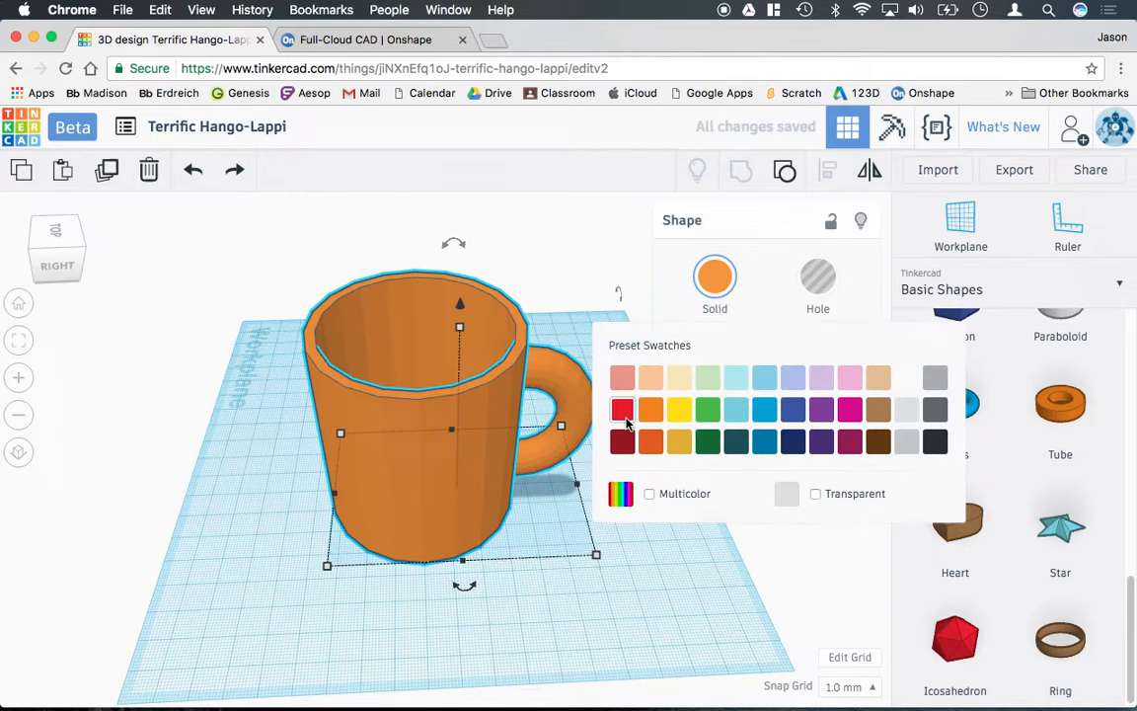
left_click(622, 412)
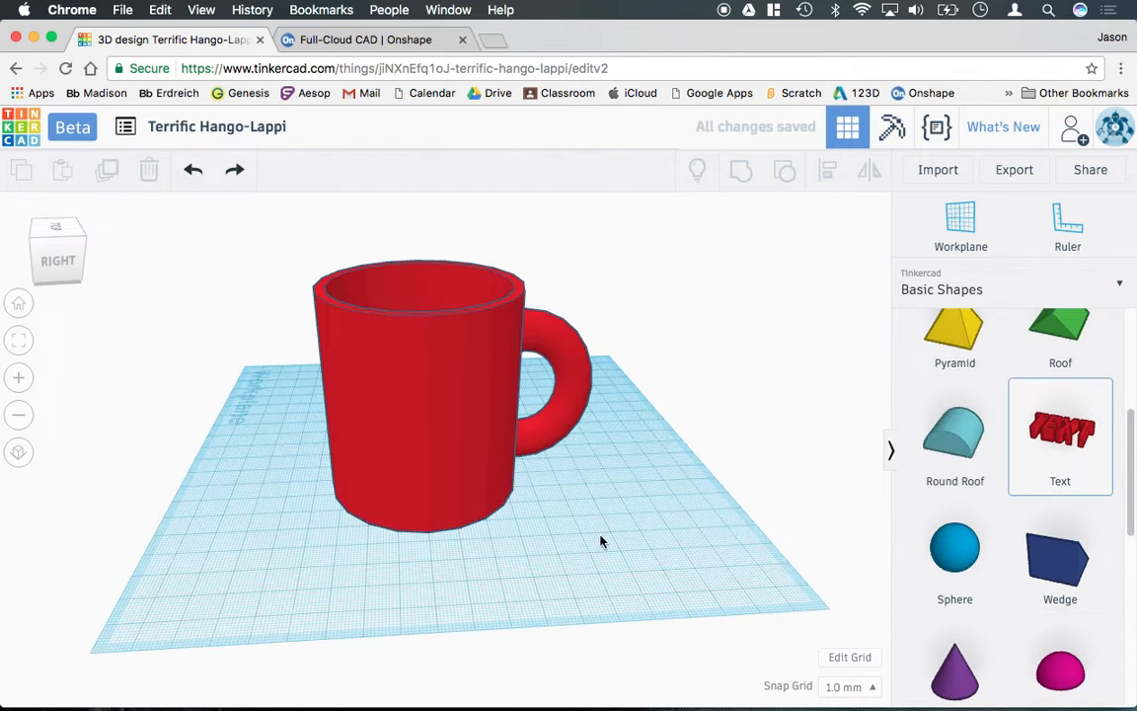
Step: Add a Text shape reading 'E' and stand it against the mug's side
left_click(1058, 436)
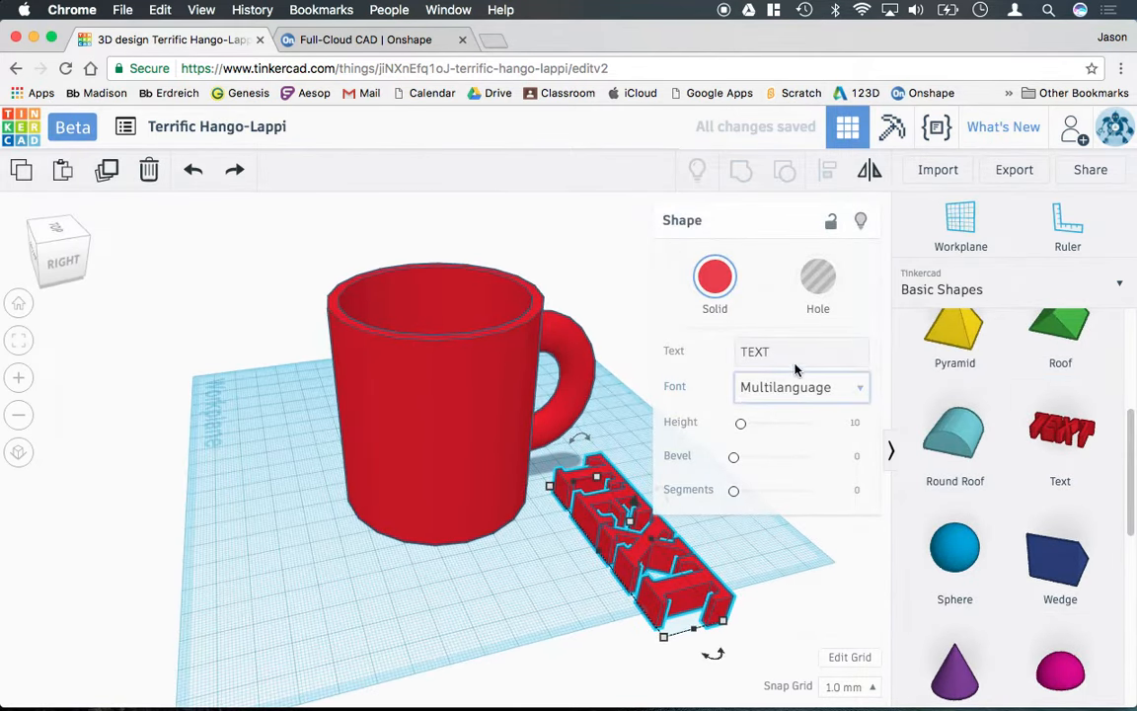
type("E")
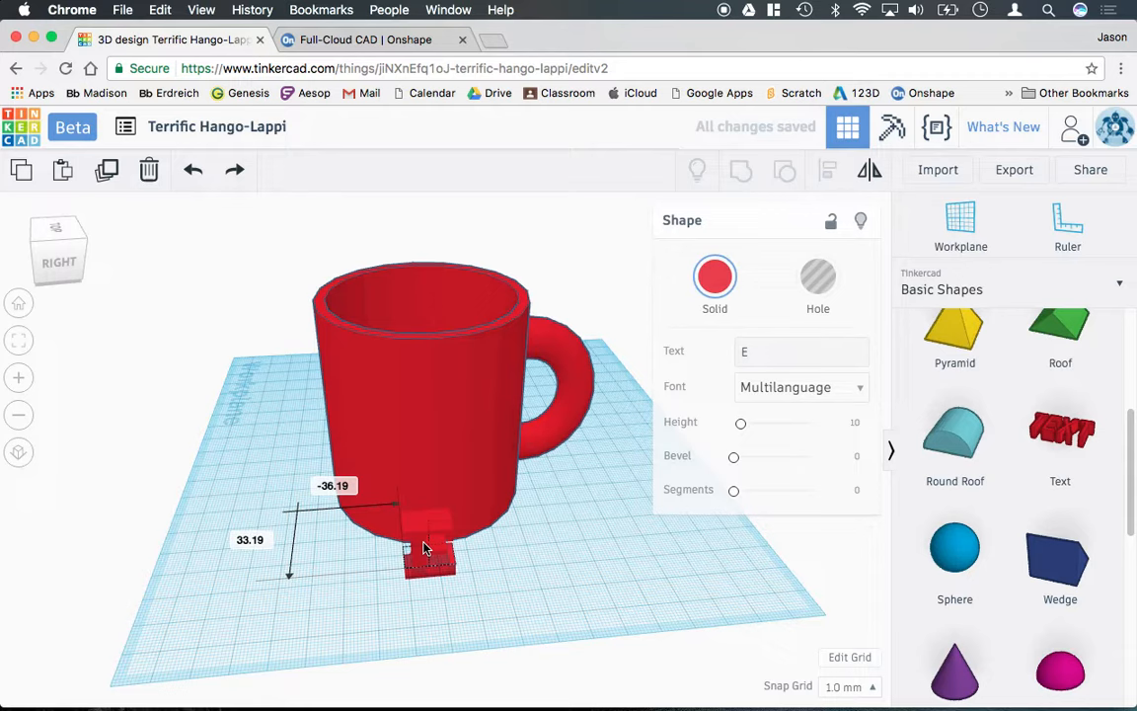
left_click(714, 276)
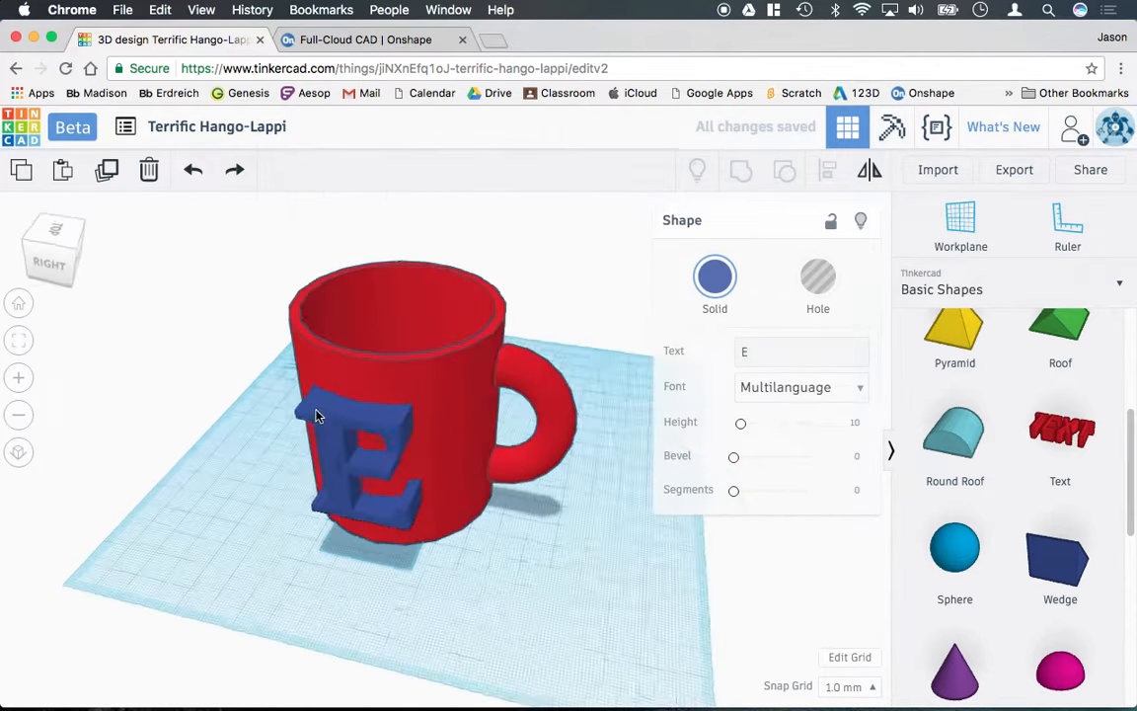
left_click_drag(316, 414, 253, 470)
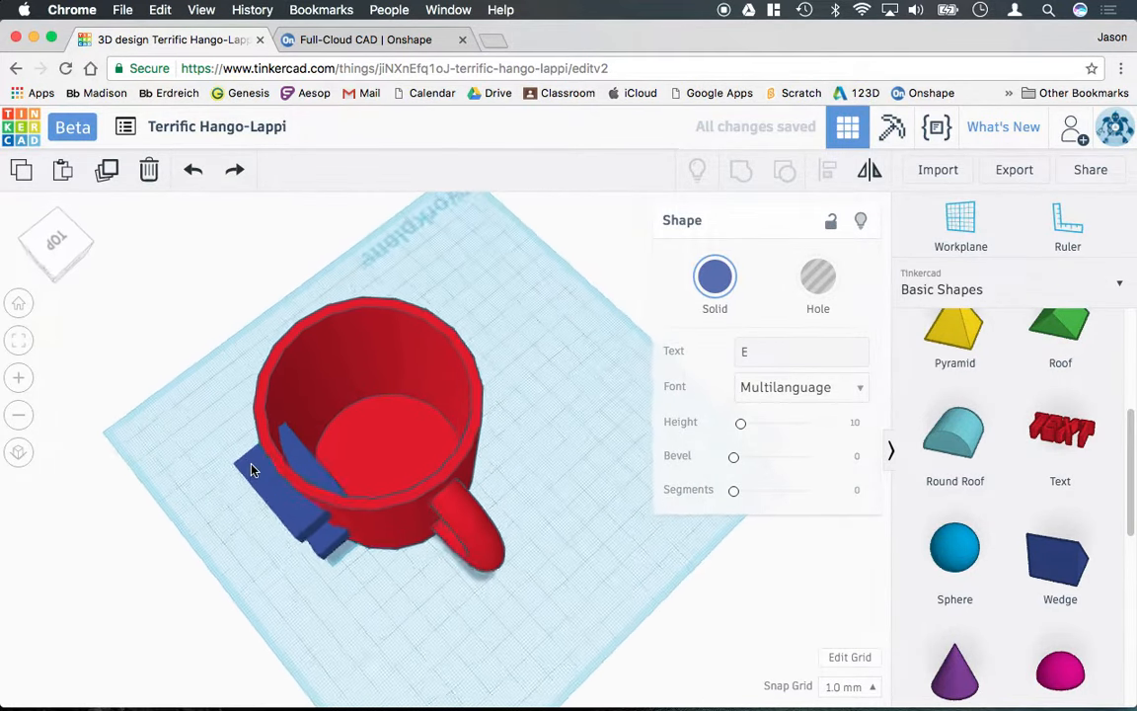
left_click_drag(253, 470, 297, 529)
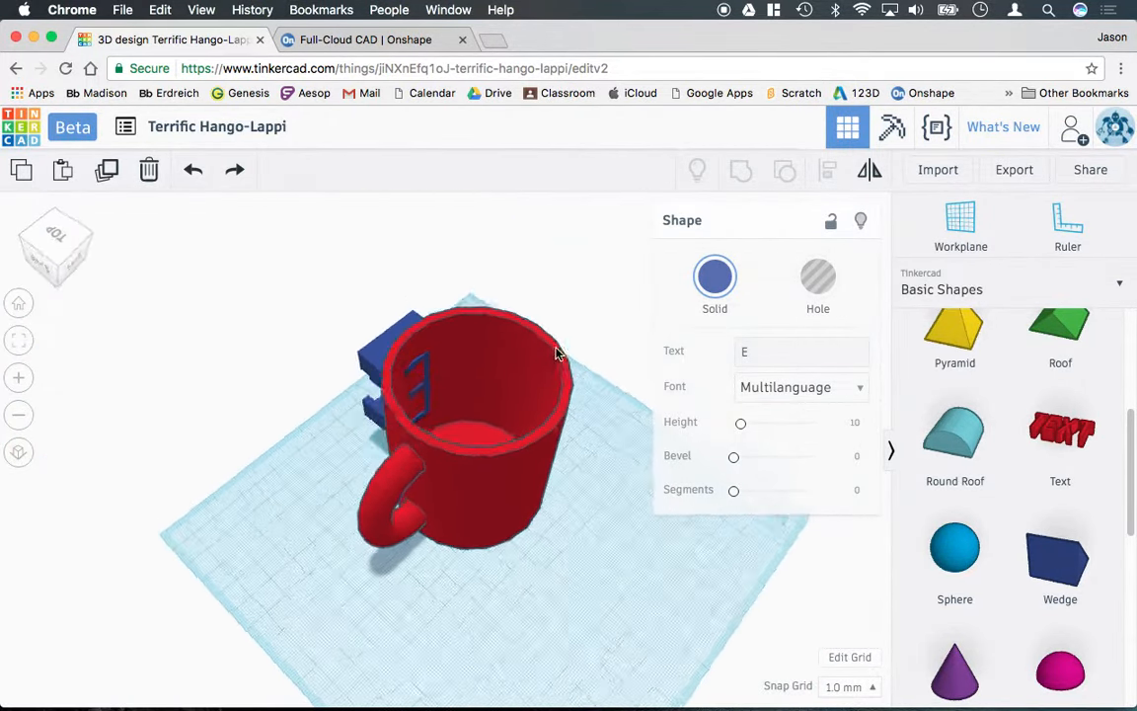
left_click_drag(553, 355, 431, 371)
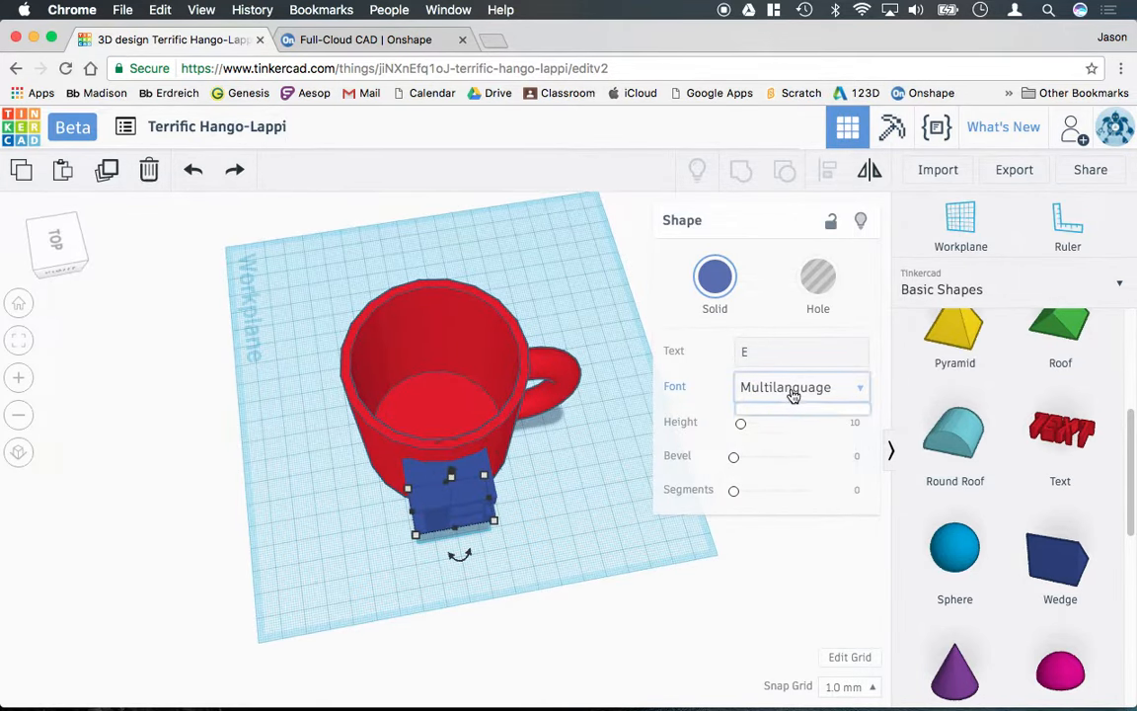
Step: Set the E to Sans font, make it a hole and group it with the mug to engrave it
left_click(801, 387)
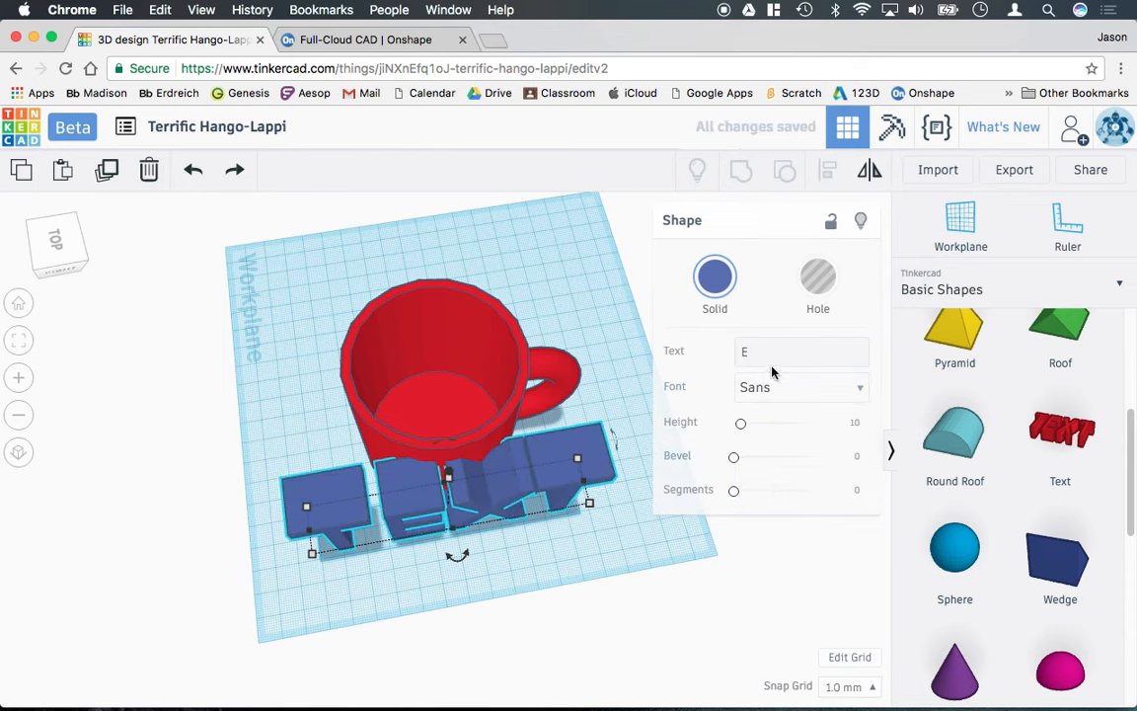
left_click(799, 352)
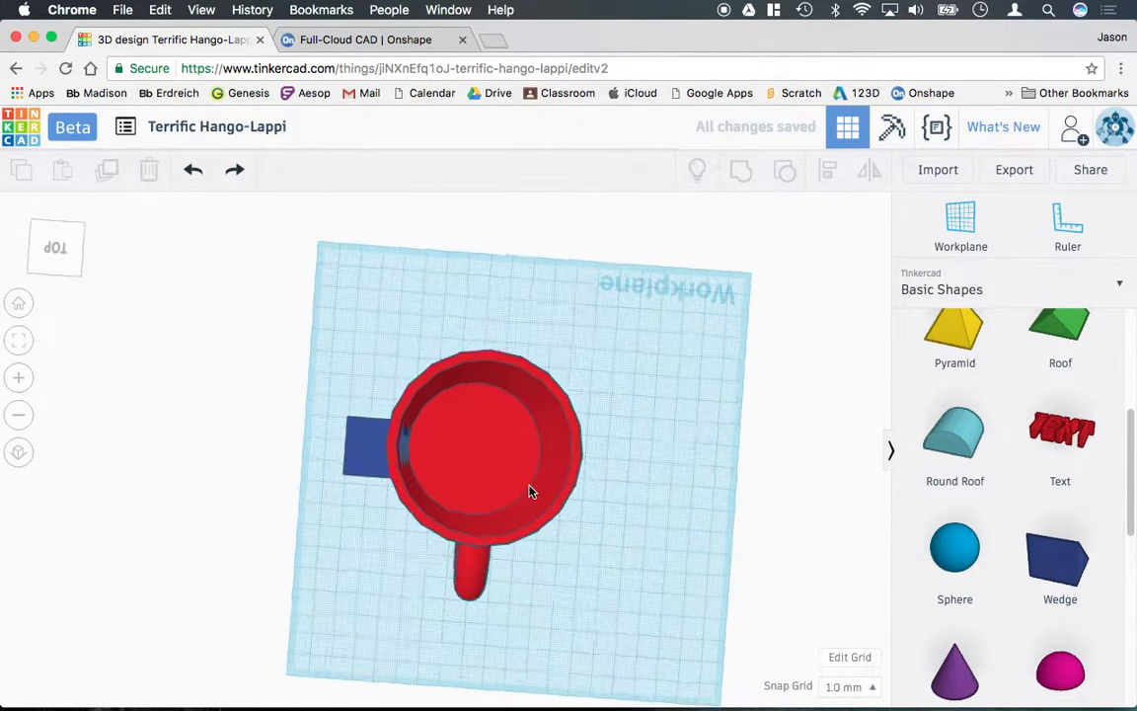
left_click(372, 450)
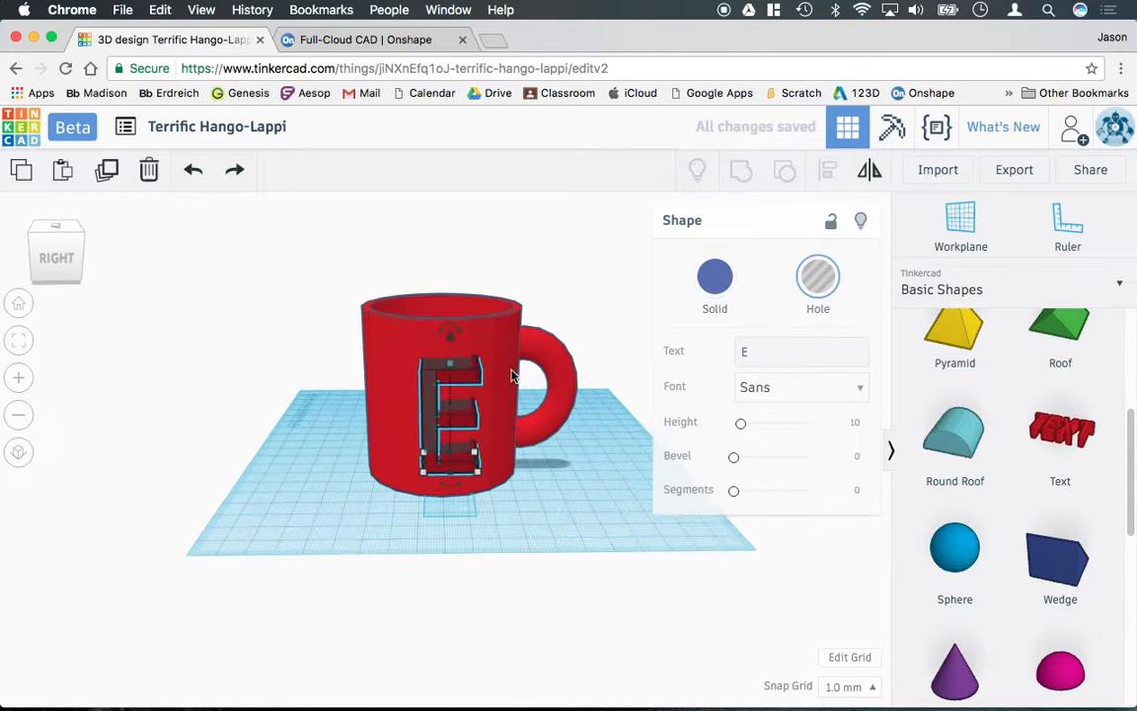
left_click(714, 276)
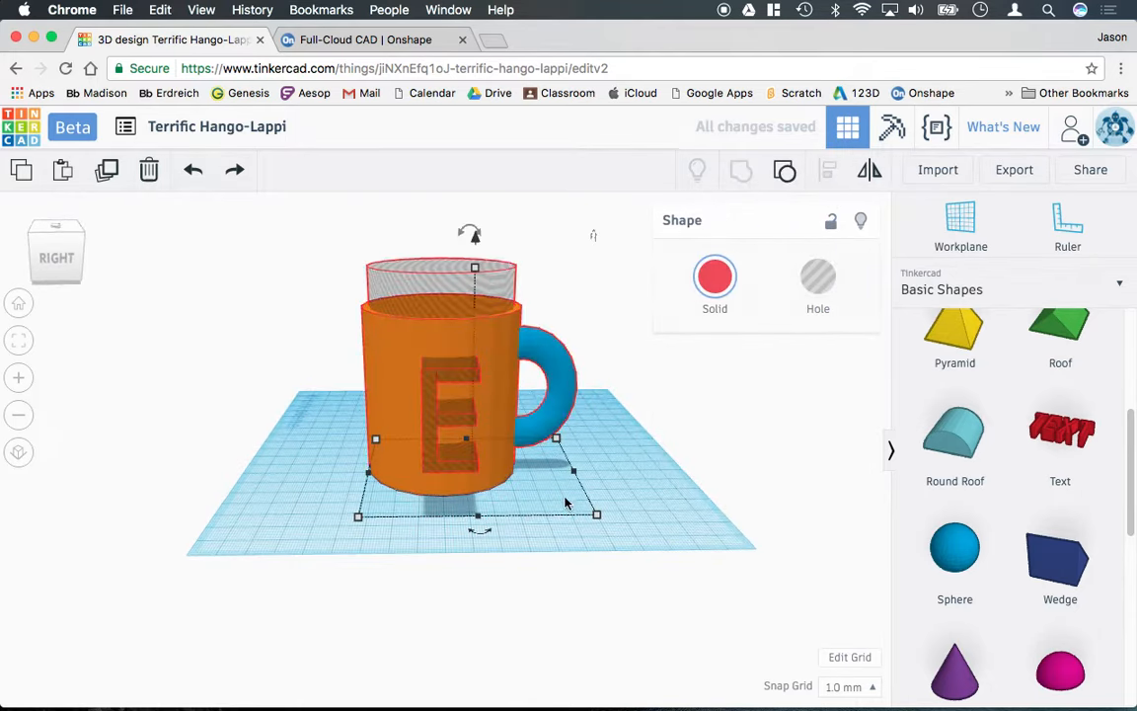